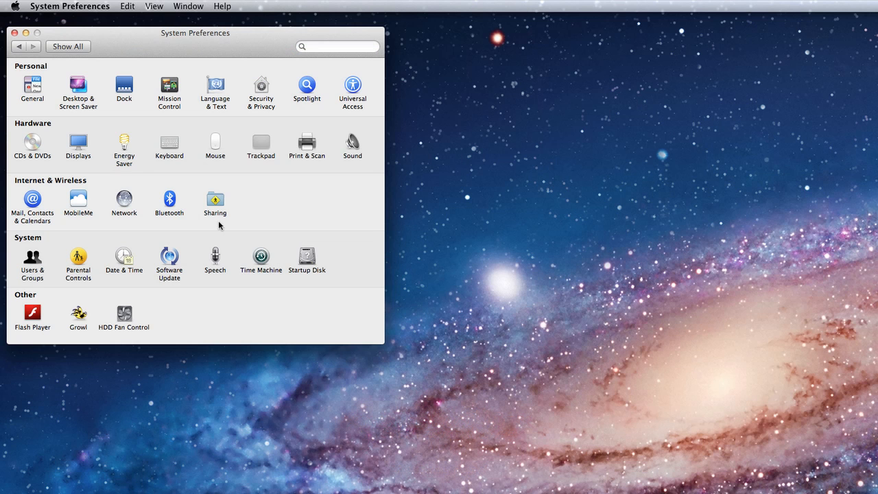
Step: Open the Sharing pane from the Internet & Wireless row of System Preferences
left_click(214, 197)
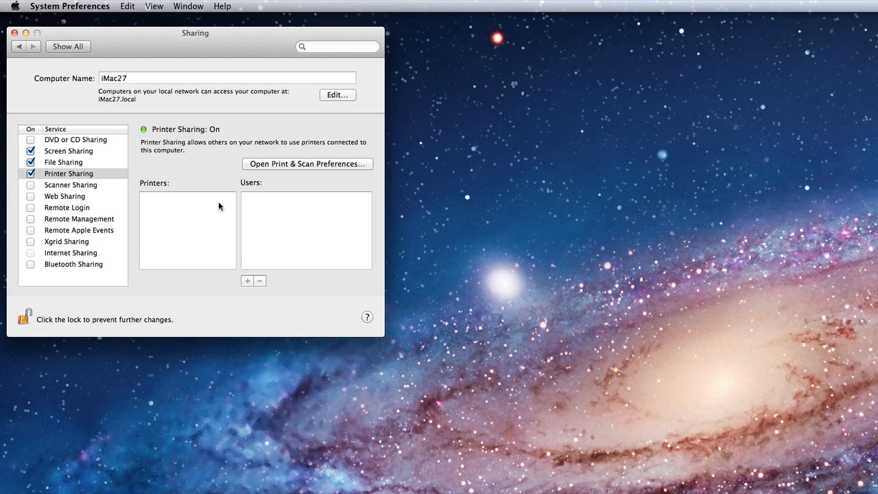
mouse_move(121, 173)
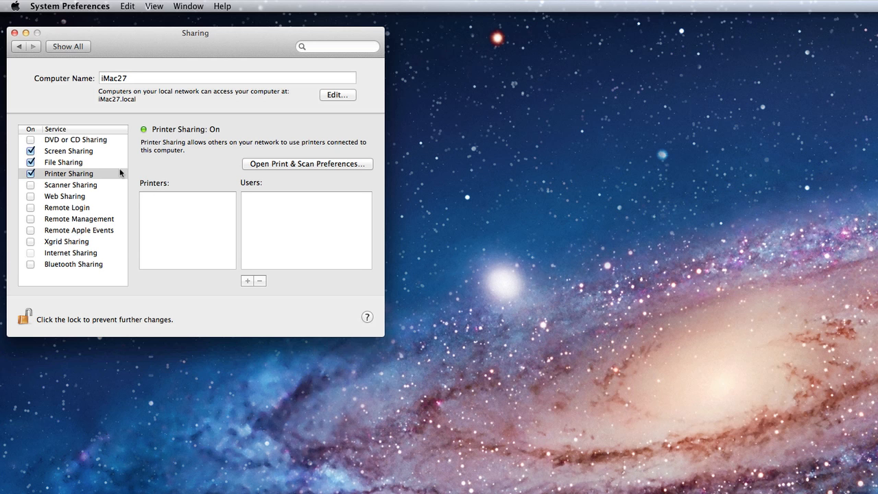
mouse_move(106, 152)
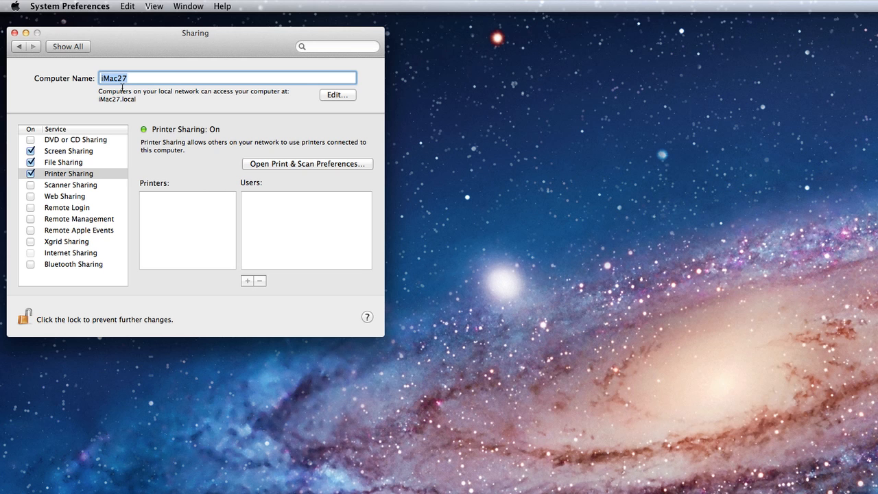
mouse_move(96, 110)
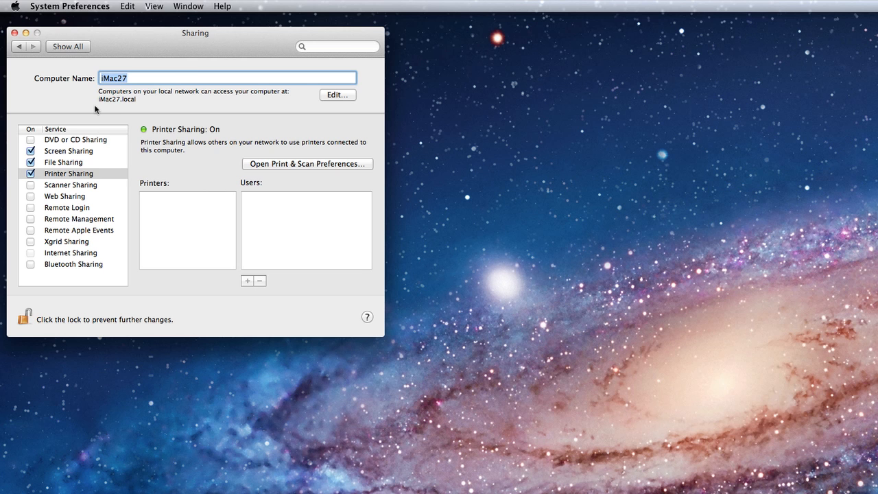
mouse_move(90, 154)
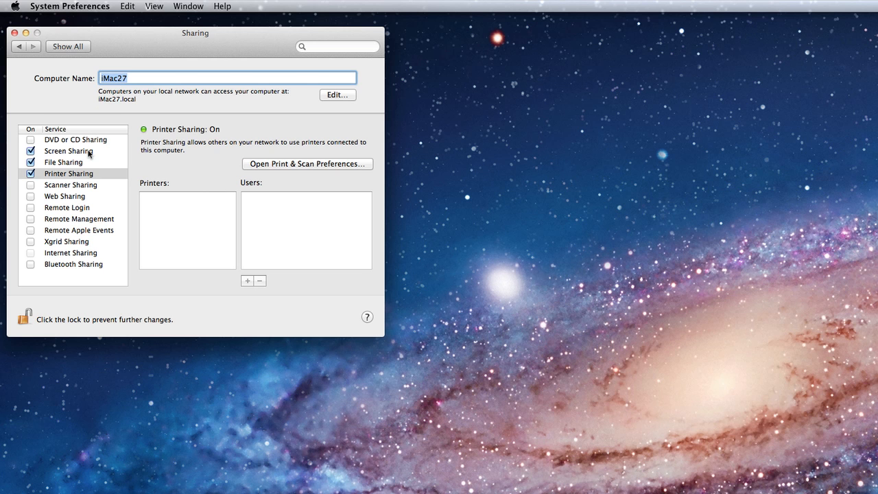
left_click(69, 149)
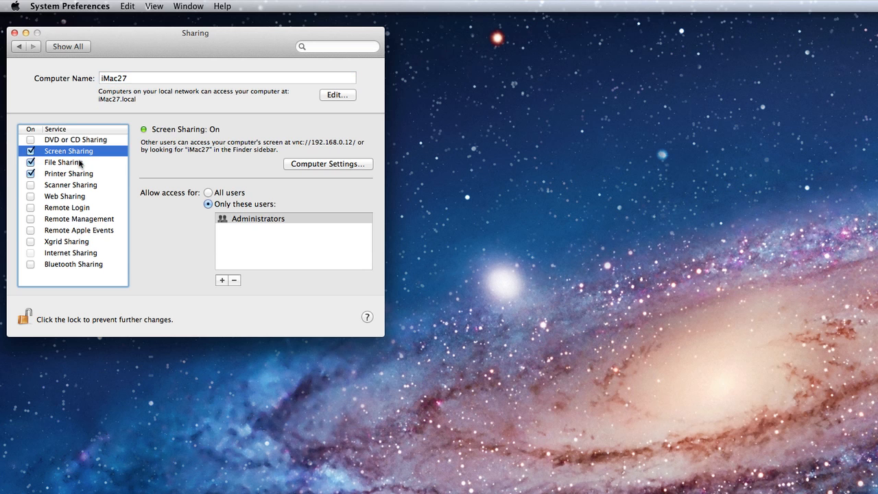
left_click(63, 162)
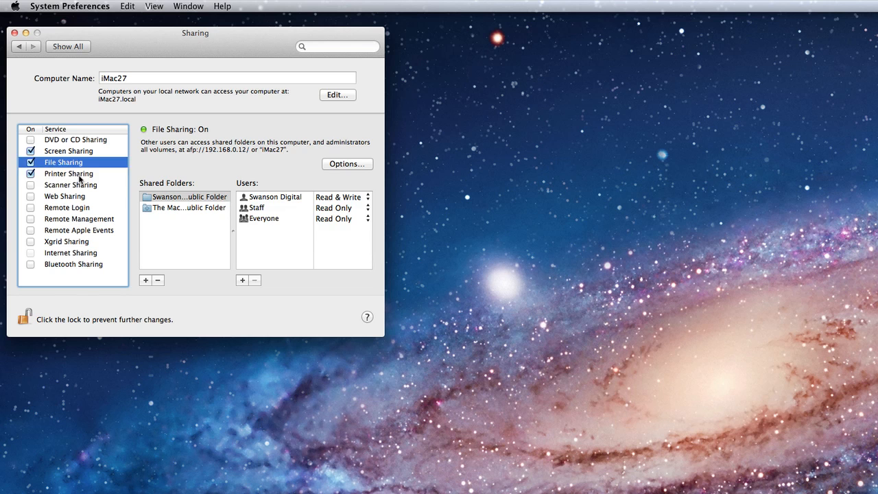
left_click(69, 173)
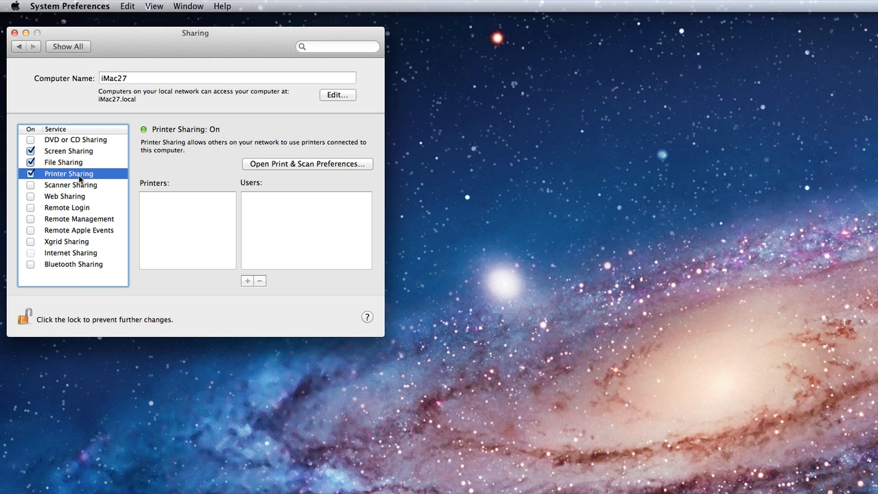
mouse_move(79, 162)
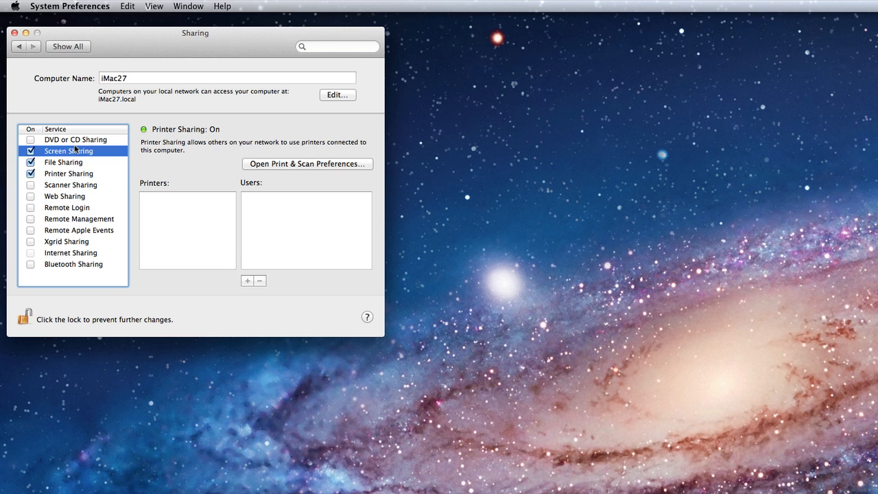
Step: Select DVD or CD Sharing in the service list to show its details
left_click(76, 140)
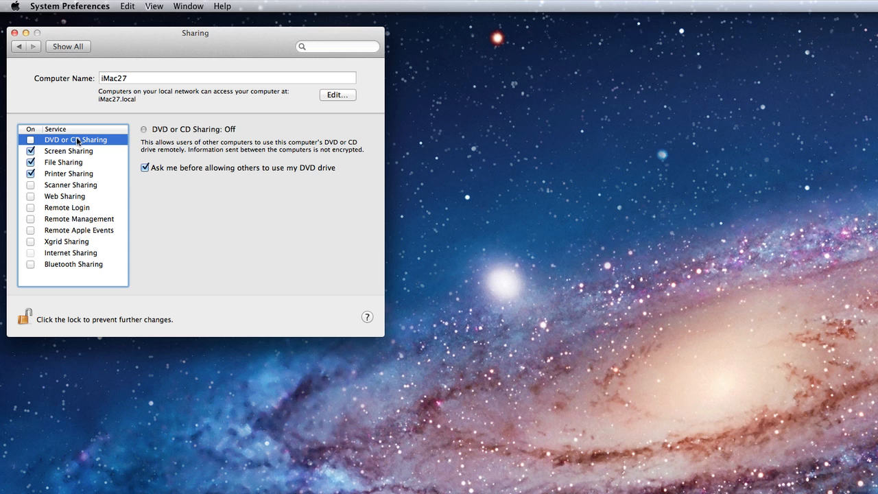
mouse_move(60, 192)
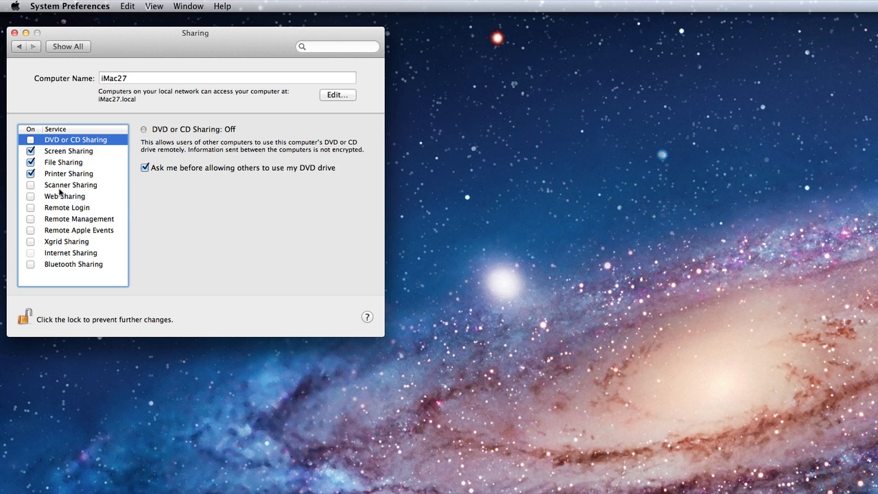
Step: Select Web Sharing in the service list to show its details
left_click(64, 196)
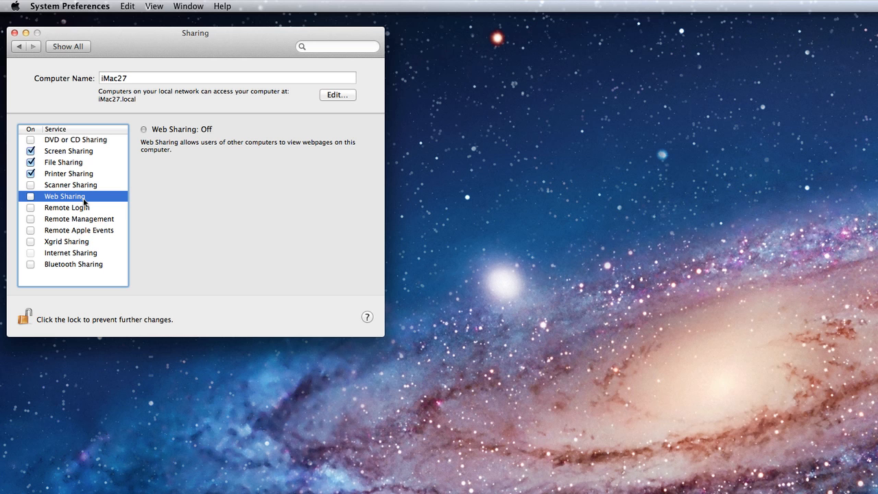
mouse_move(84, 230)
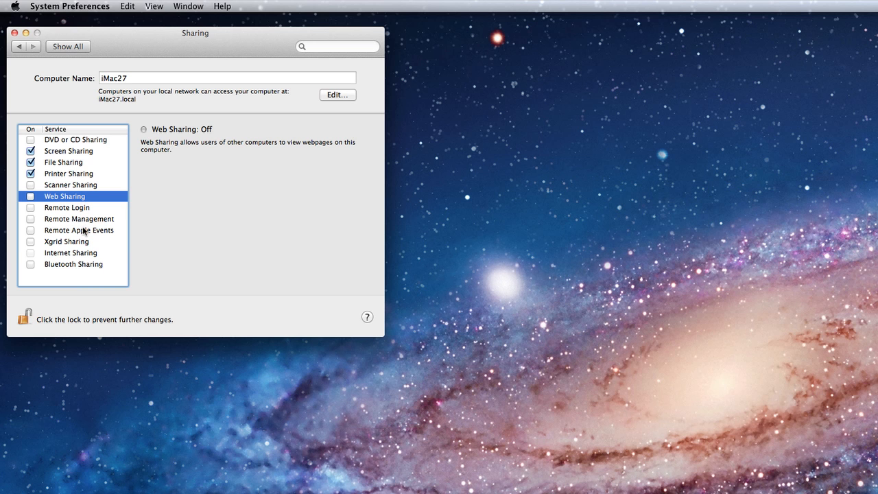
mouse_move(85, 244)
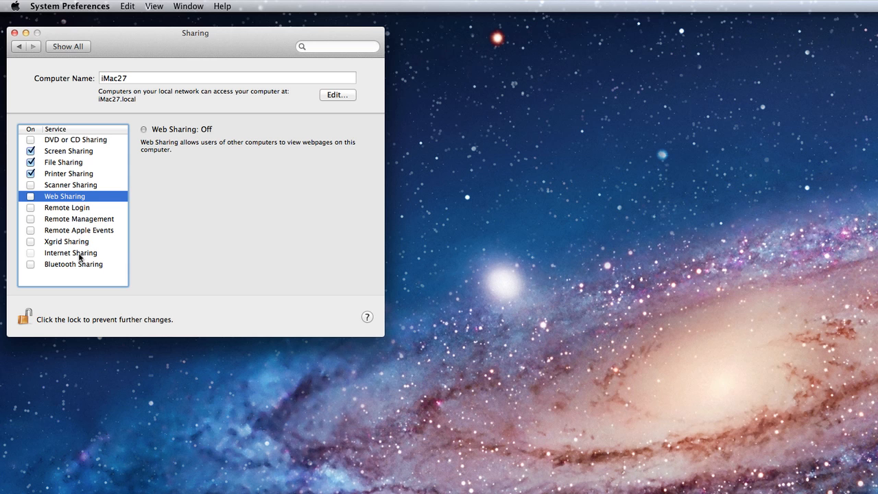
Step: Share the Ethernet connection to computers using FireWire and start Internet Sharing
left_click(71, 253)
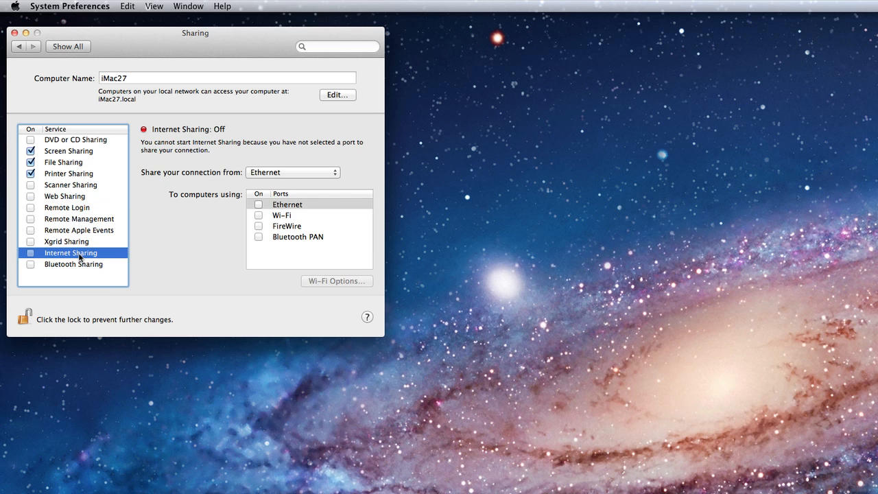
mouse_move(176, 228)
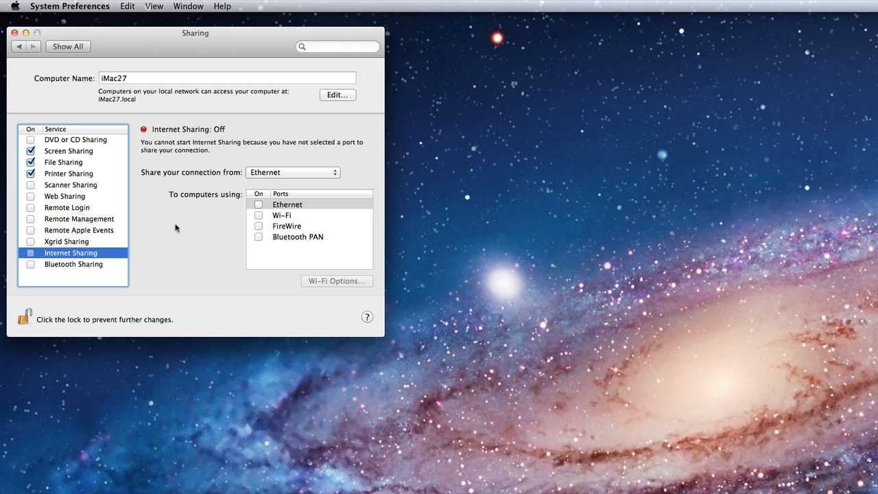
mouse_move(262, 209)
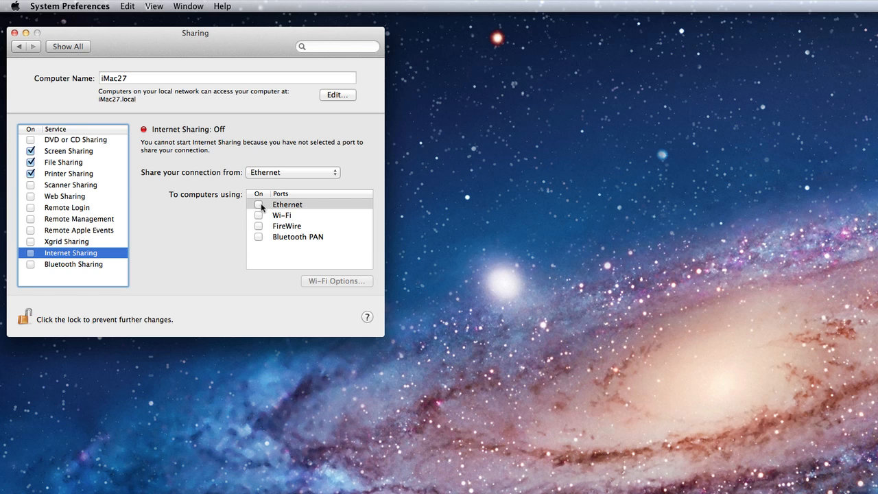
mouse_move(259, 208)
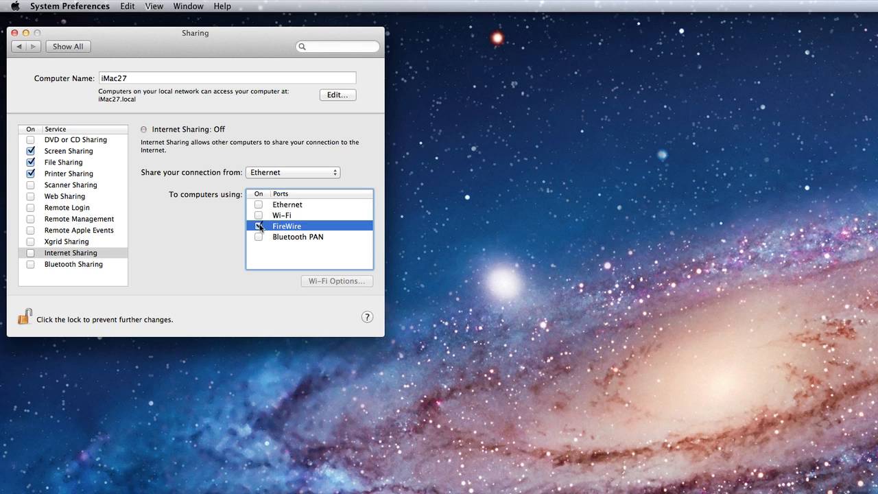
left_click(258, 225)
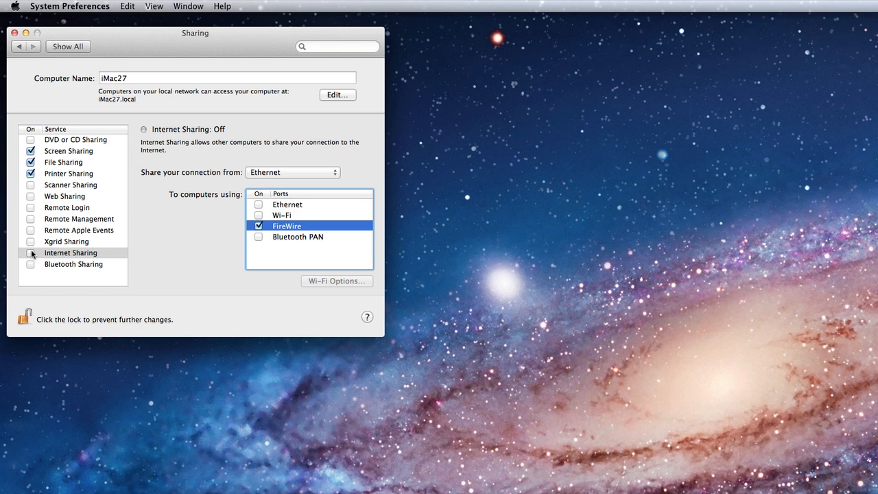
left_click(31, 253)
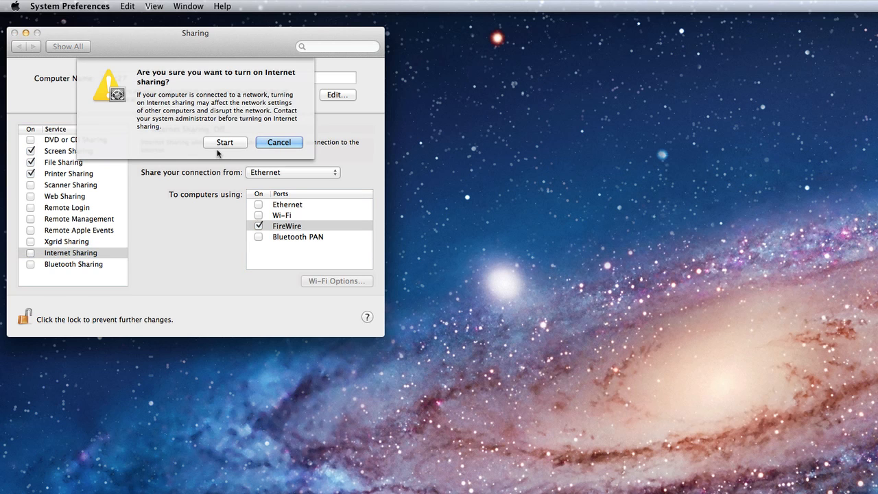
left_click(225, 141)
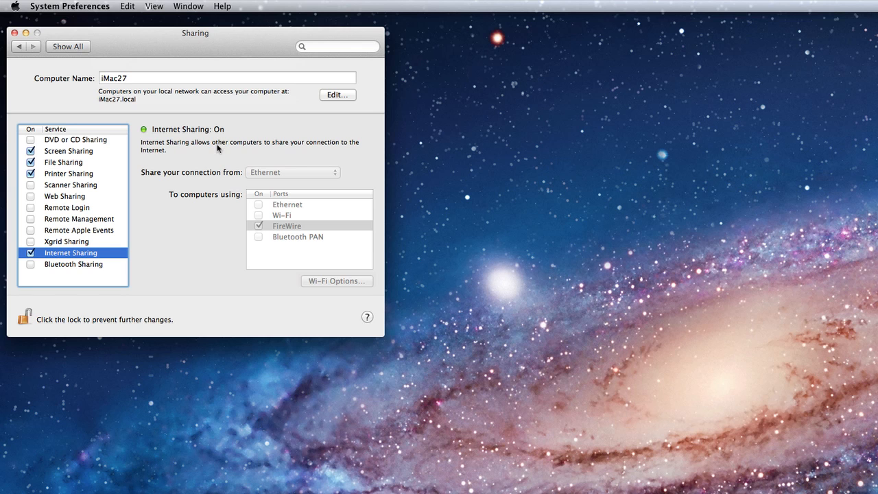
mouse_move(186, 218)
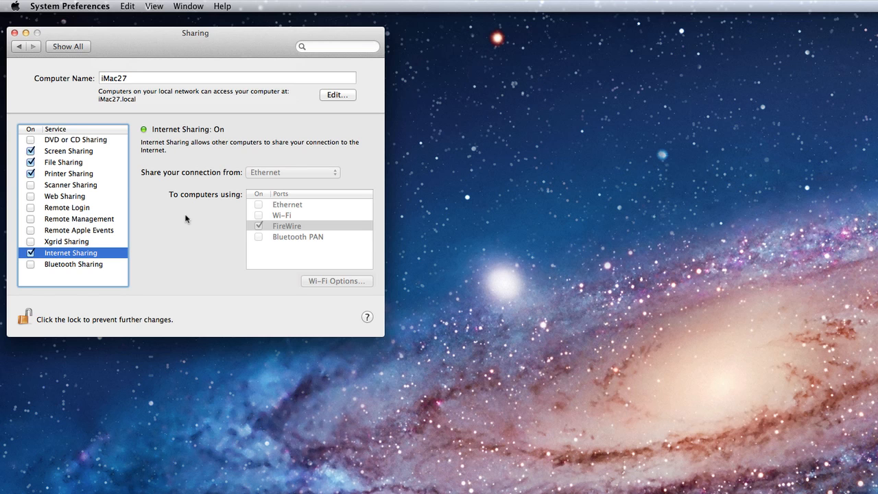
Step: Toggle the FireWire option and turn Internet Sharing back off
left_click(258, 225)
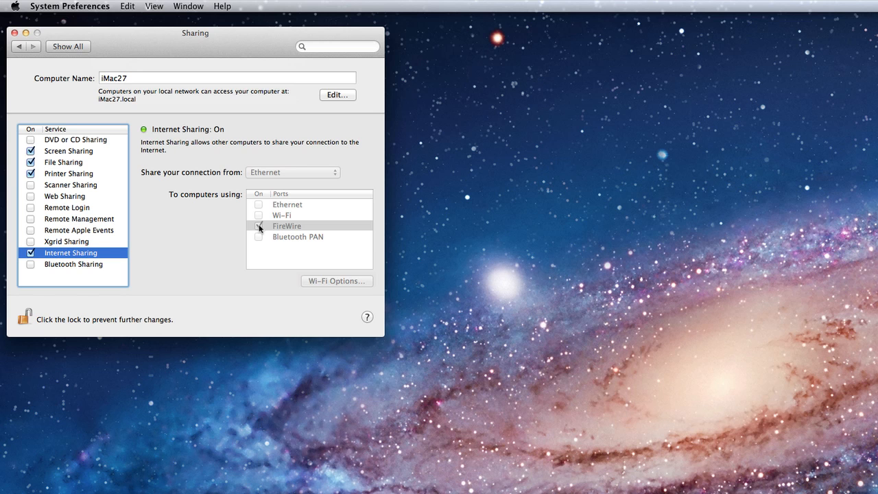
left_click(258, 225)
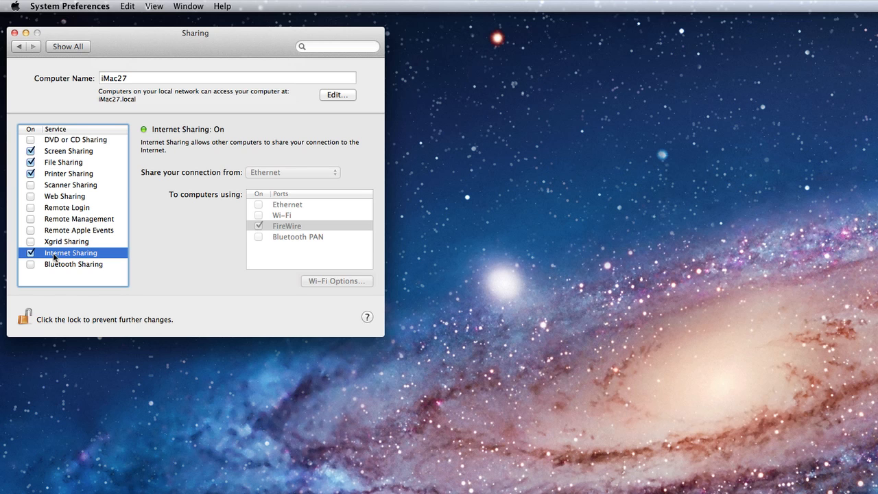
left_click(30, 252)
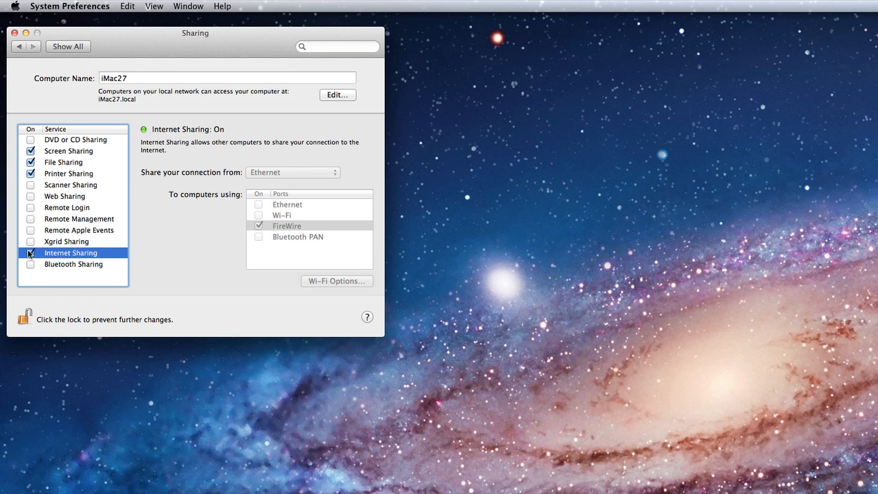
left_click(31, 252)
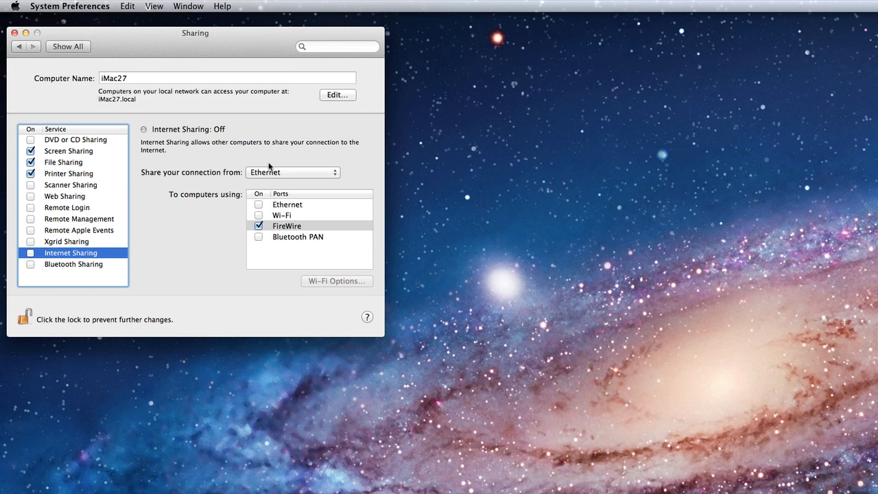
Step: Select Bluetooth Sharing in the service list to show its details
left_click(74, 263)
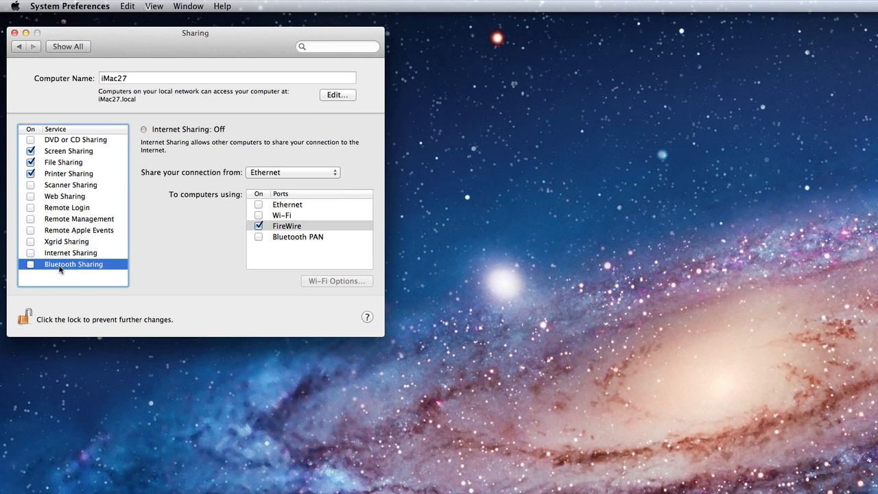
left_click(74, 263)
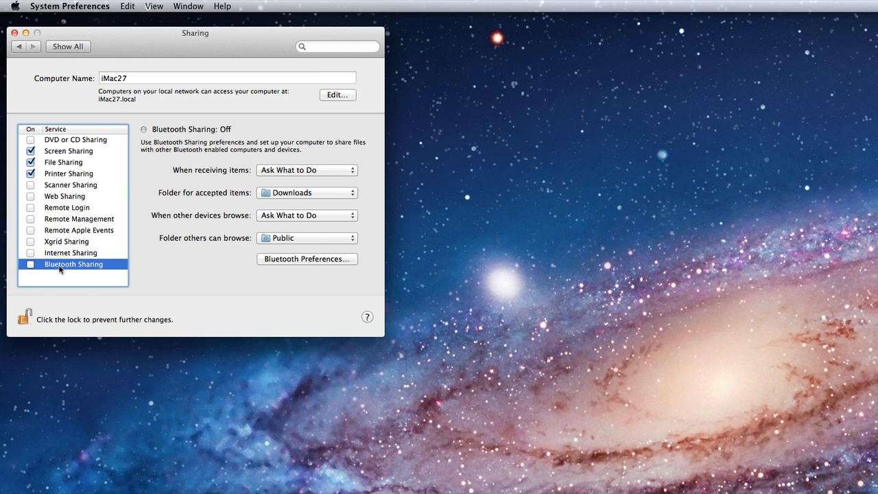
mouse_move(66, 342)
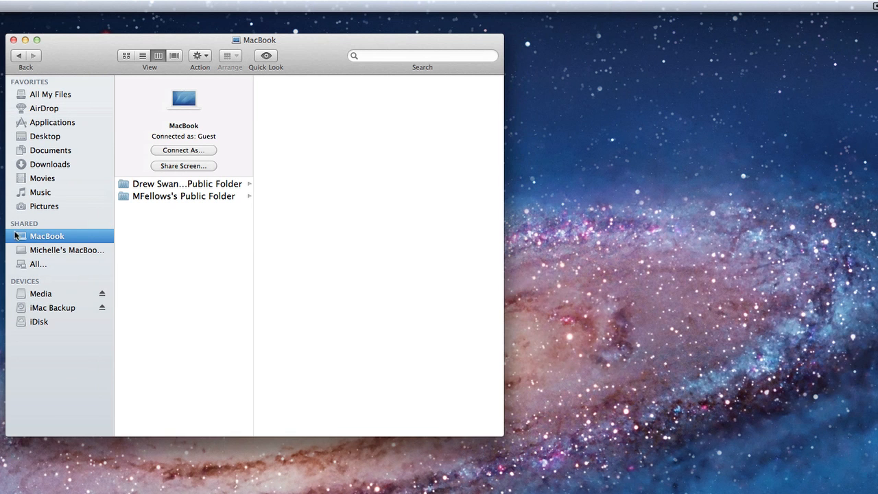
mouse_move(43, 246)
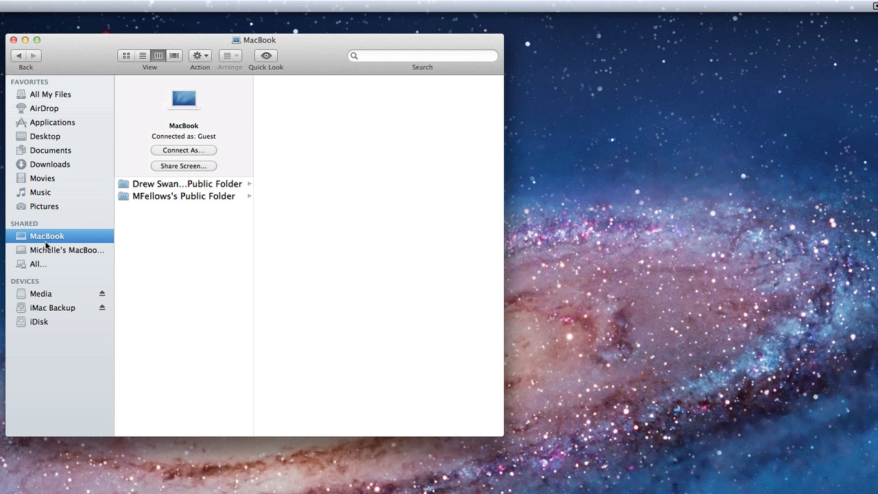
mouse_move(128, 203)
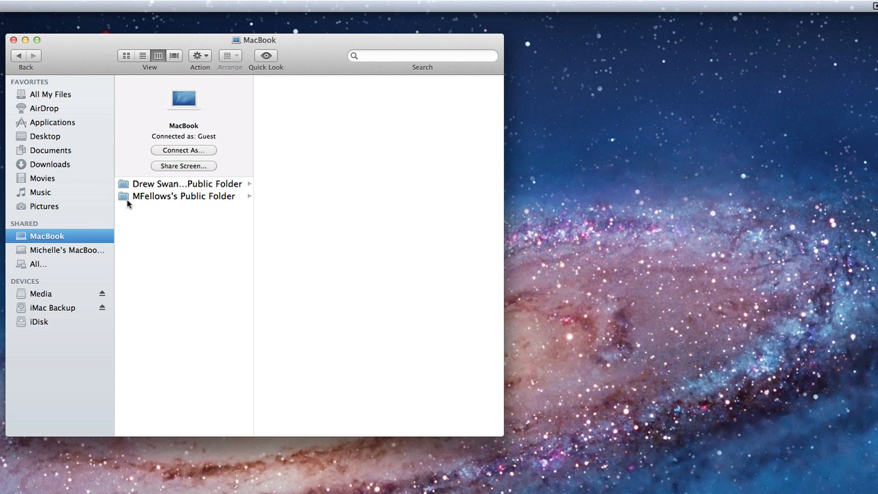
mouse_move(209, 142)
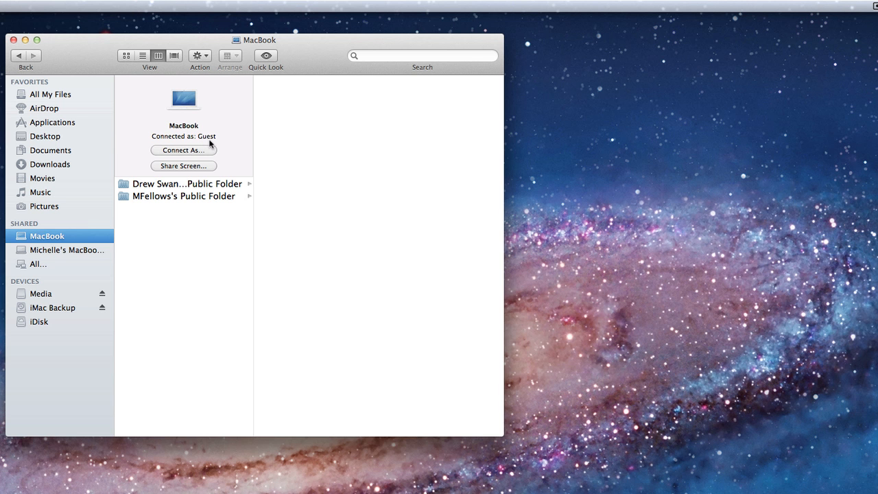
mouse_move(185, 201)
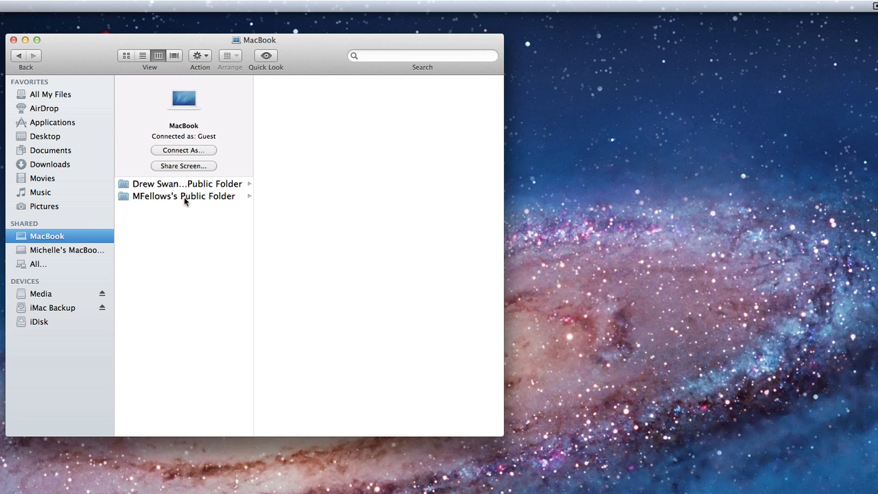
left_click(184, 196)
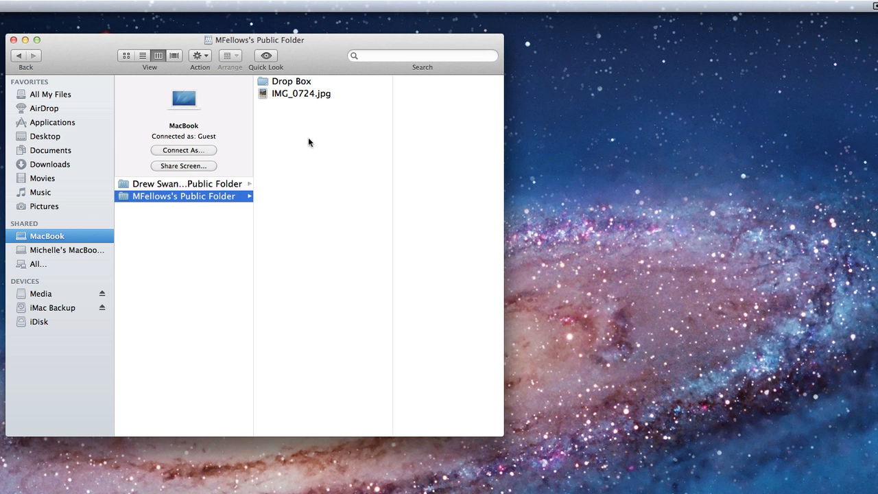
mouse_move(294, 99)
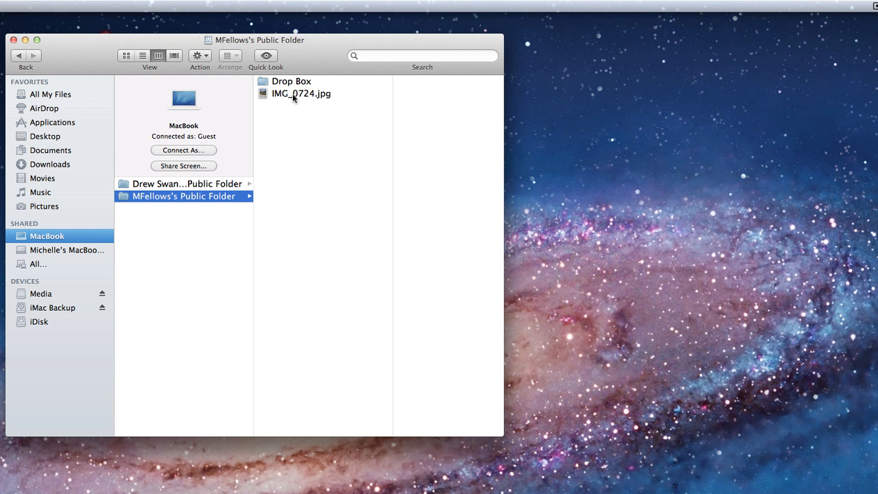
left_click_drag(300, 93, 577, 142)
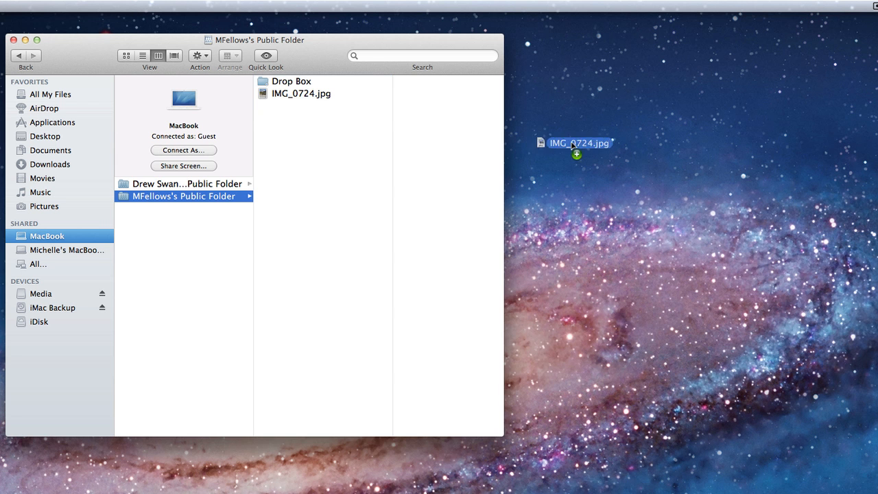
left_click_drag(301, 93, 589, 142)
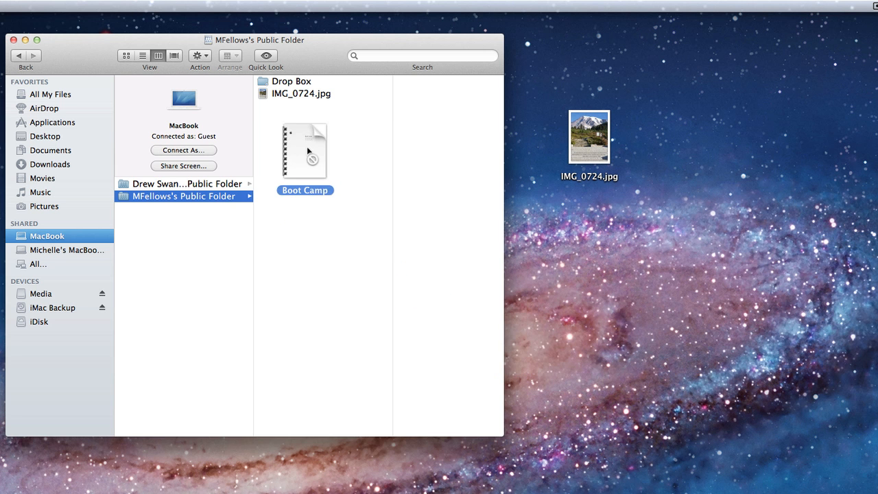
left_click_drag(304, 150, 541, 324)
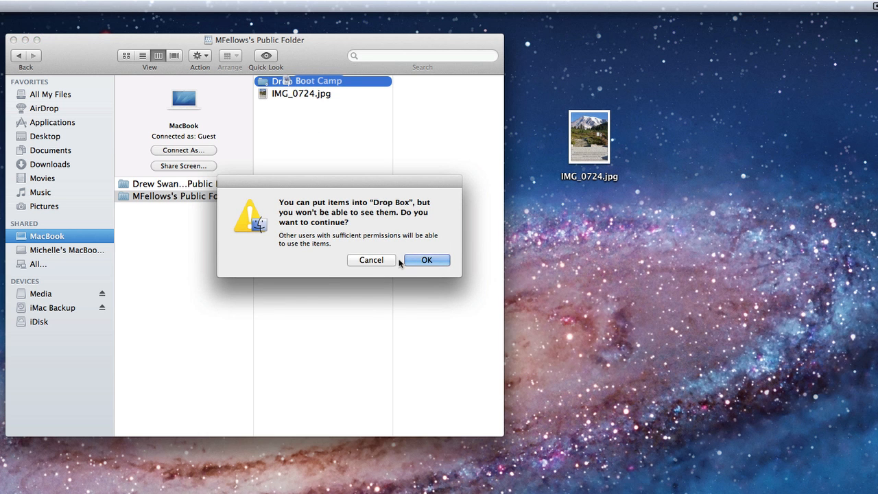
mouse_move(426, 260)
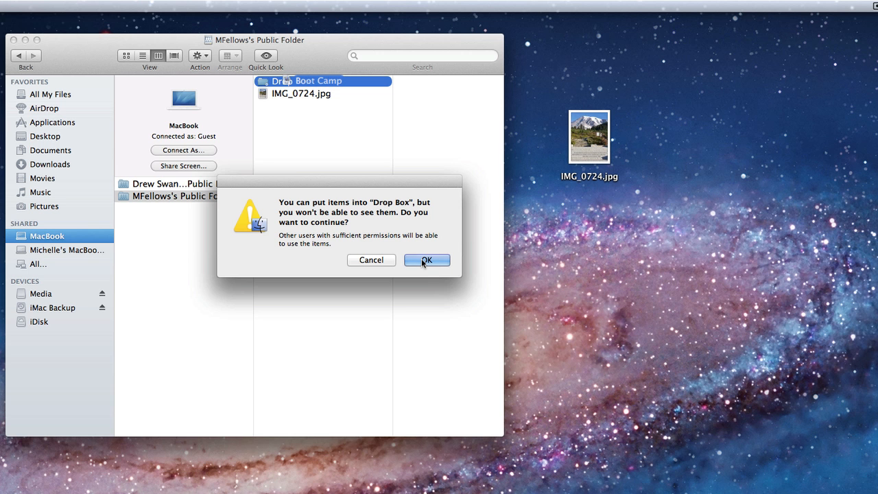
left_click(427, 260)
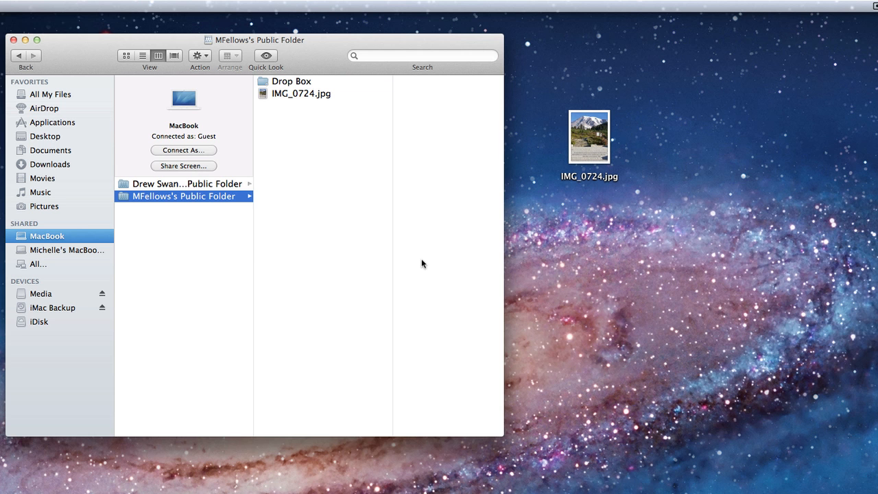
mouse_move(291, 96)
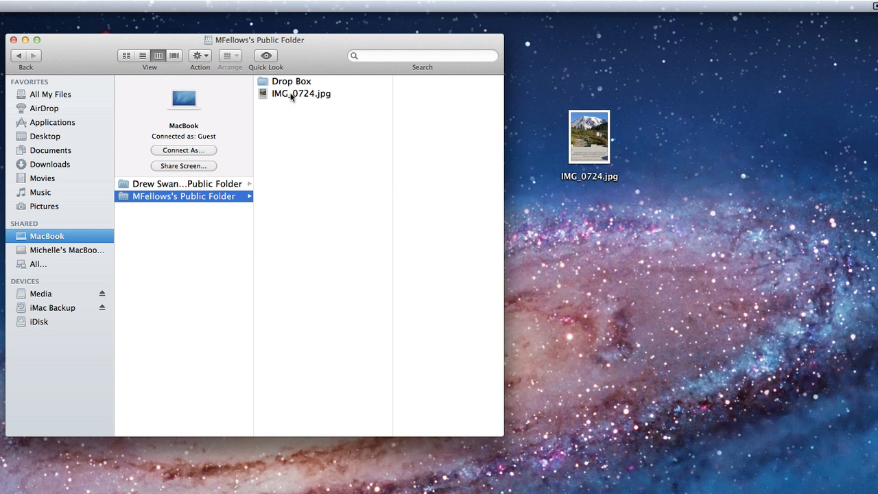
mouse_move(286, 84)
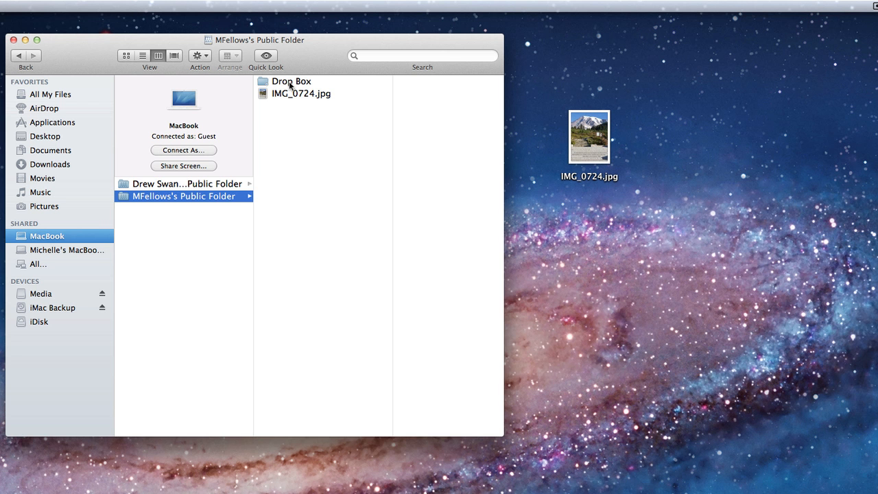
left_click(291, 81)
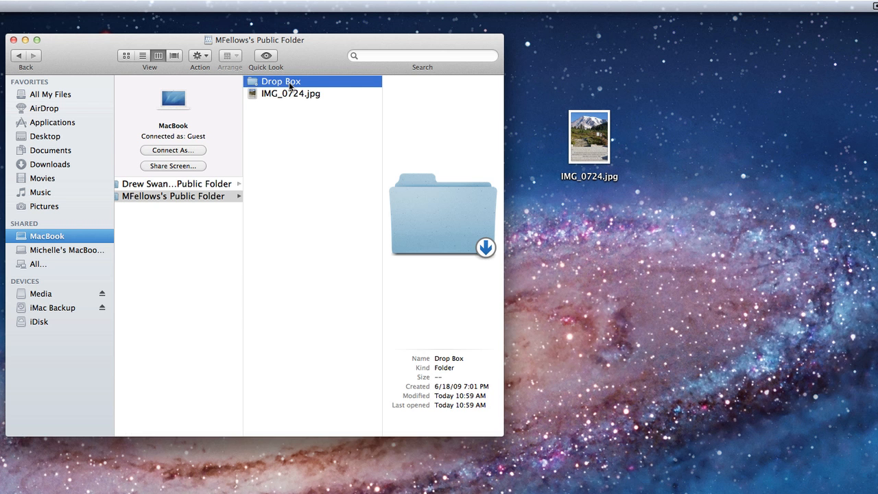
mouse_move(289, 126)
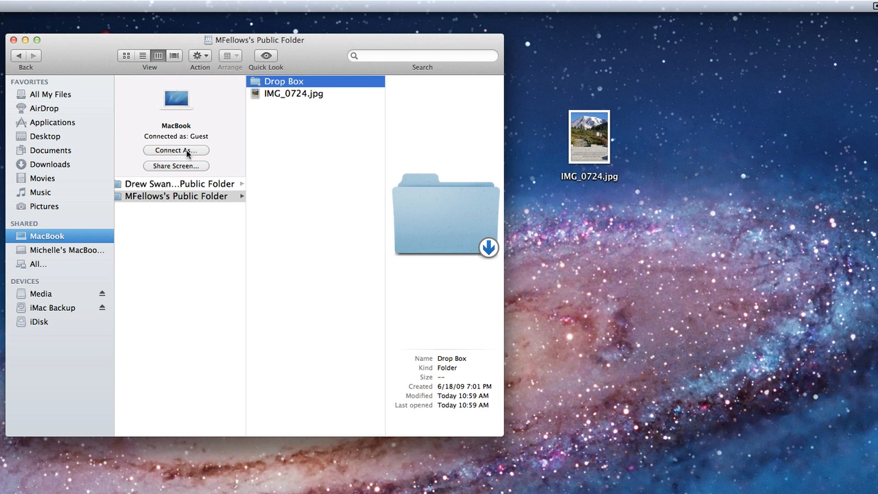
mouse_move(195, 157)
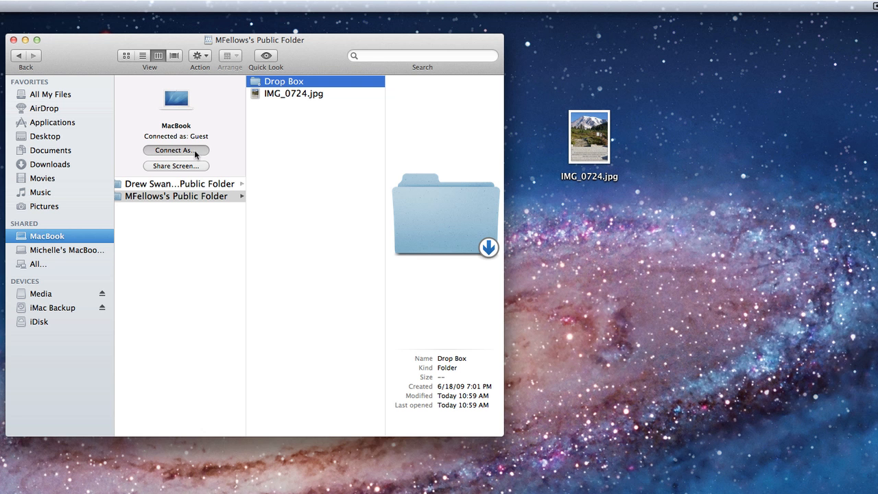
Step: Connect to the MacBook as registered user mfellows instead of Guest
left_click(176, 150)
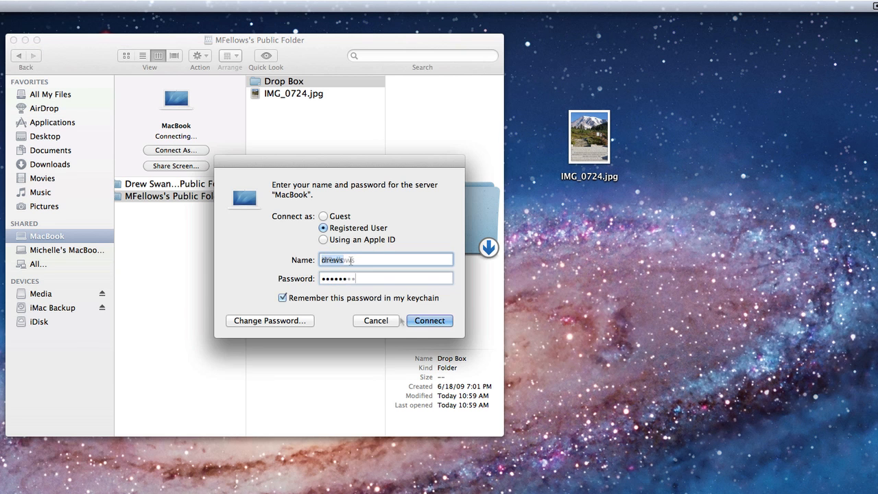
left_click(429, 321)
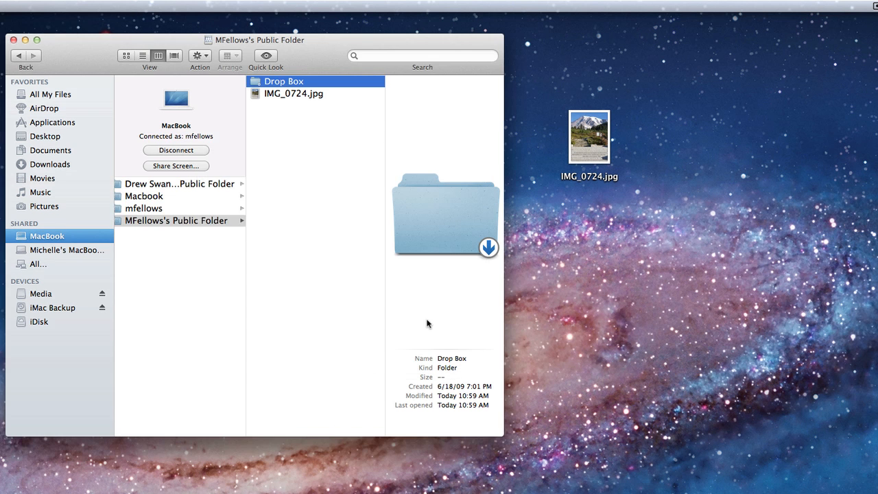
mouse_move(145, 209)
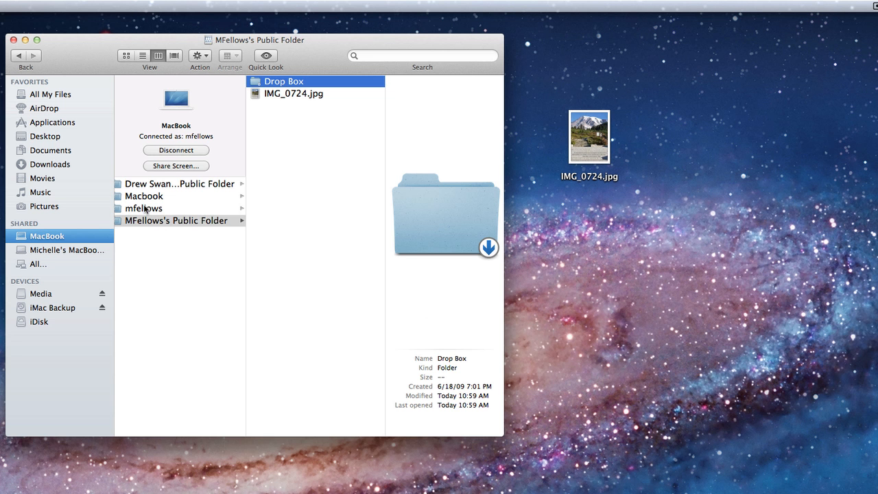
Step: Copy IMG_0724.jpg and About Stacks.pdf from mfellows's Documents folder to the desktop
left_click(151, 208)
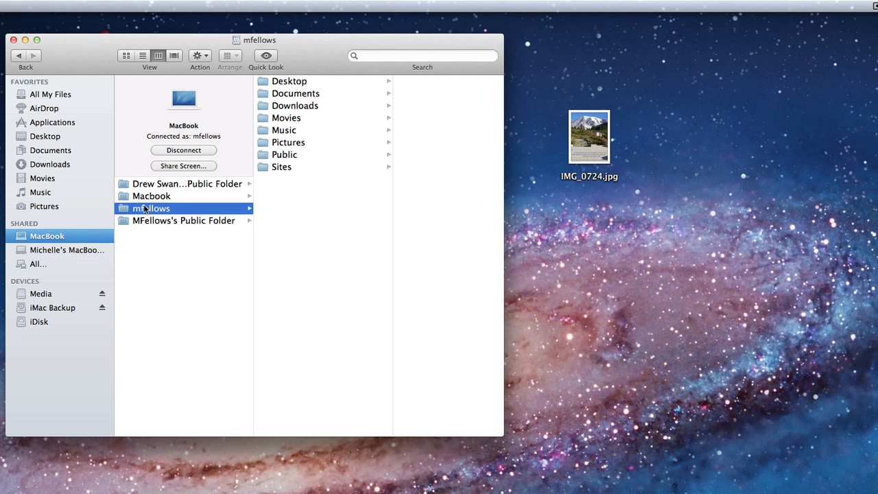
left_click(288, 81)
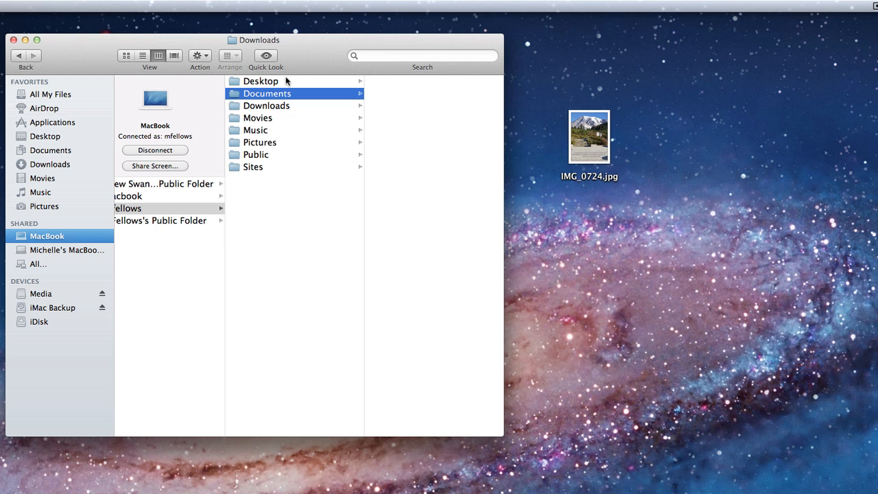
left_click_drag(589, 136, 412, 120)
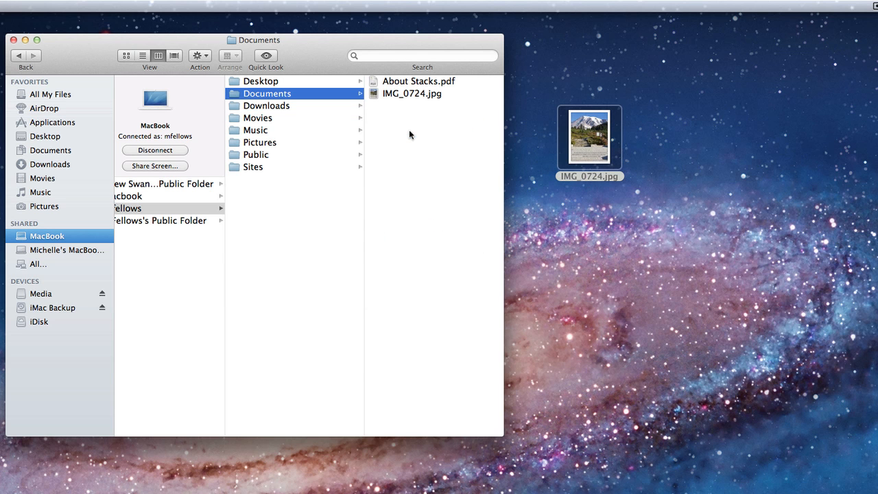
left_click_drag(419, 81, 606, 274)
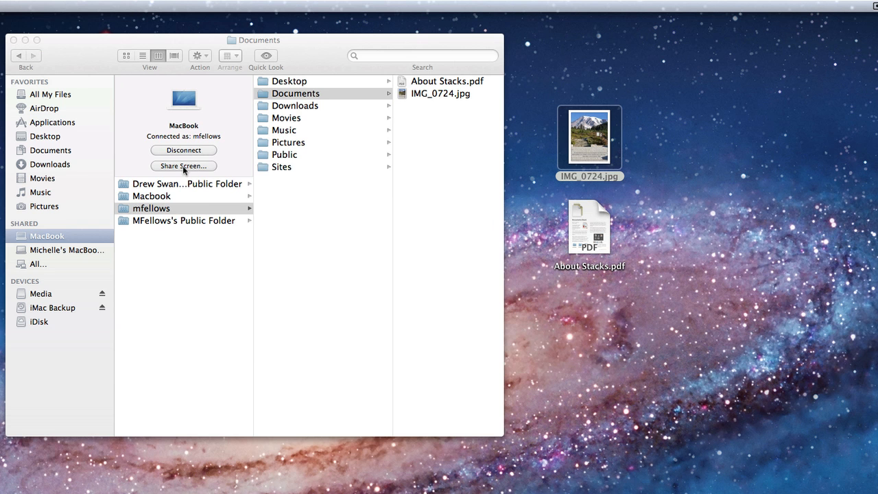
Step: Share the MacBook's screen, choosing Ask to share the display in the Select Display dialog
left_click(184, 166)
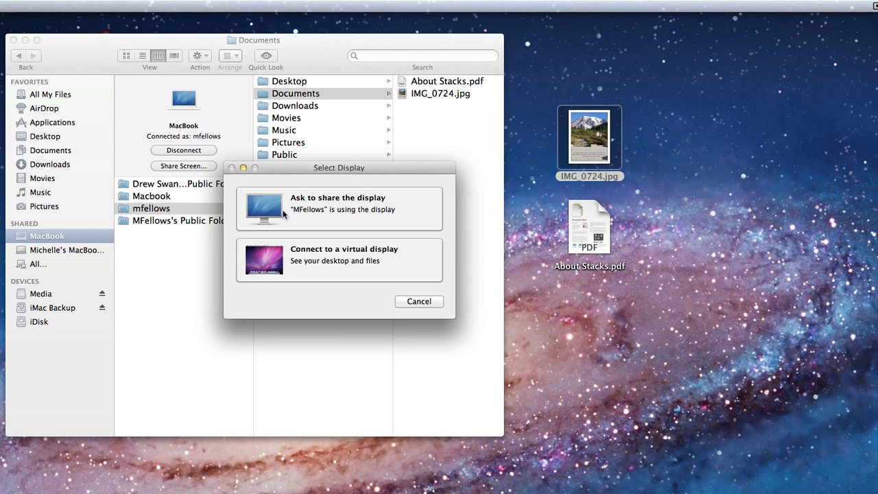
mouse_move(282, 257)
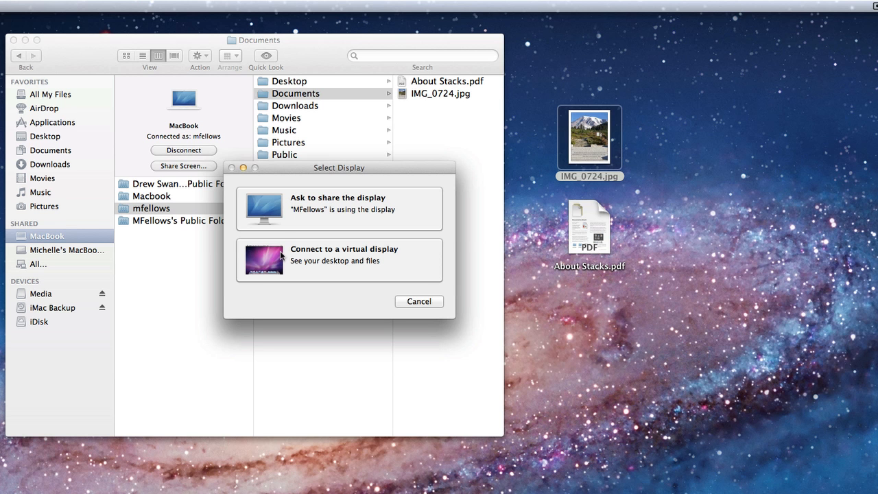
mouse_move(281, 208)
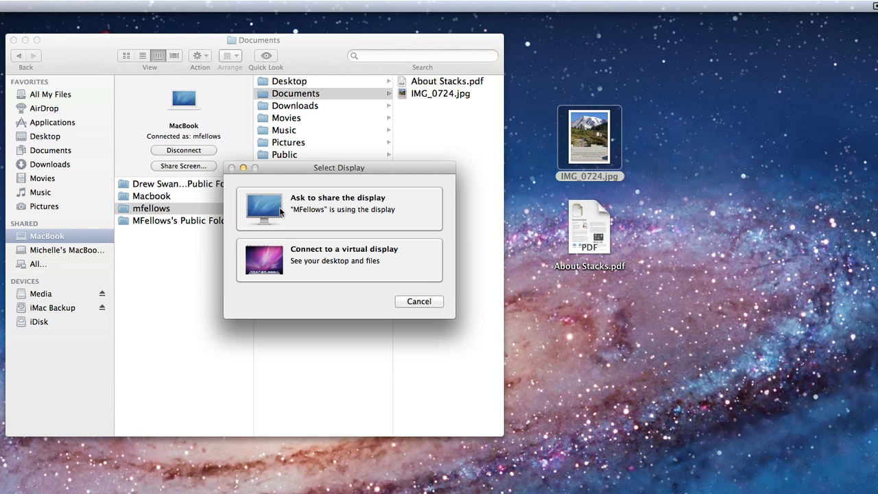
left_click(337, 208)
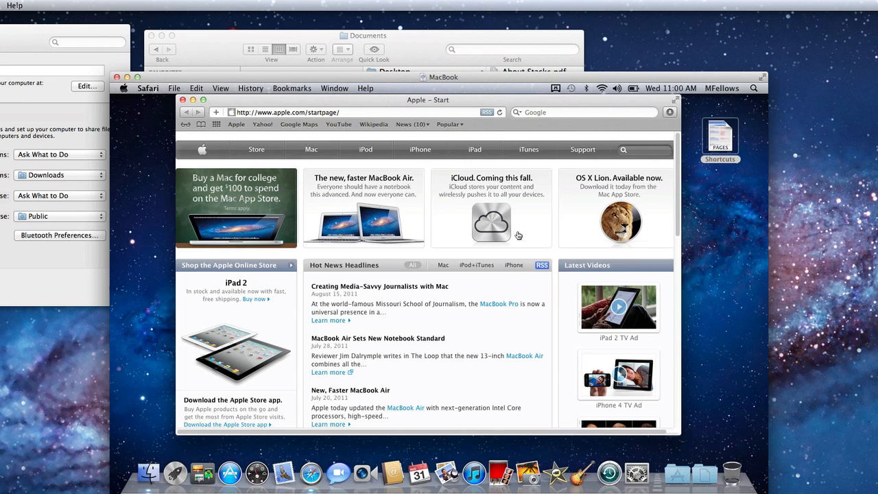
mouse_move(268, 104)
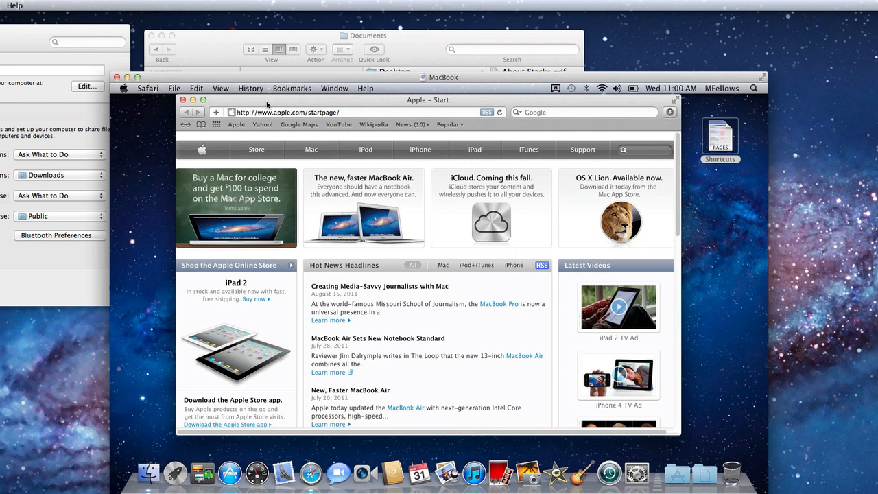